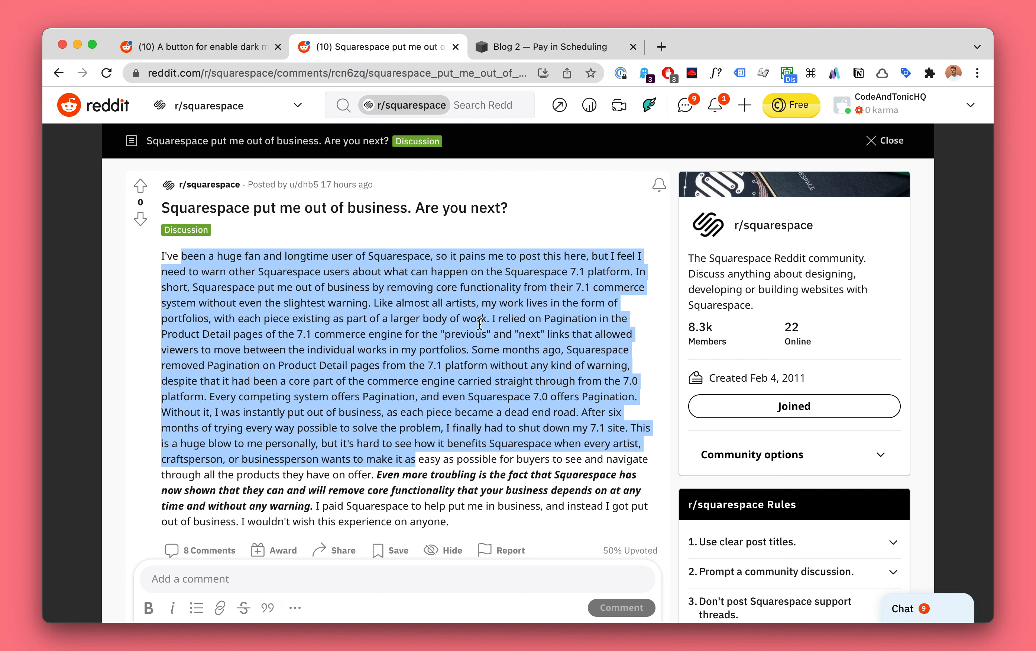
Scroll through the live Shop page to review the product posts.
click(492, 318)
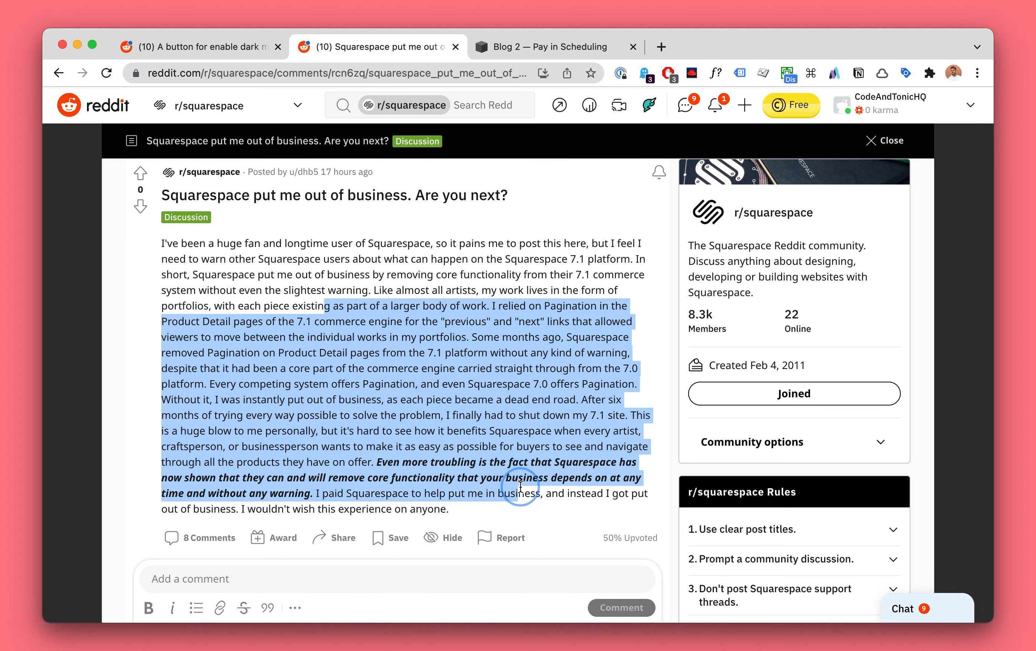
scroll(down, 3)
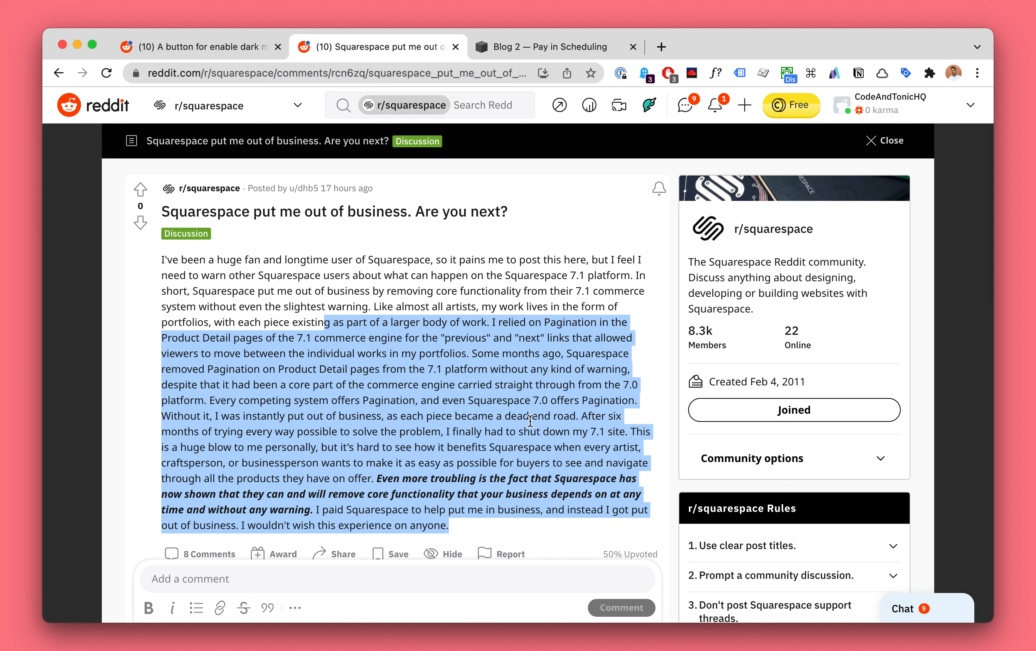
scroll(down, 3)
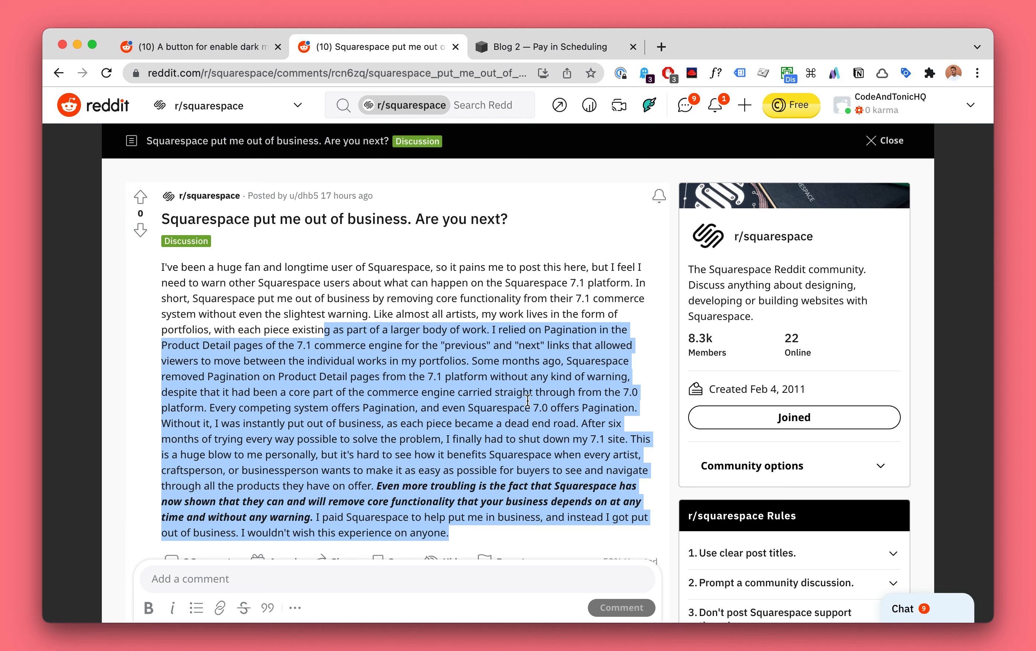
scroll(down, 3)
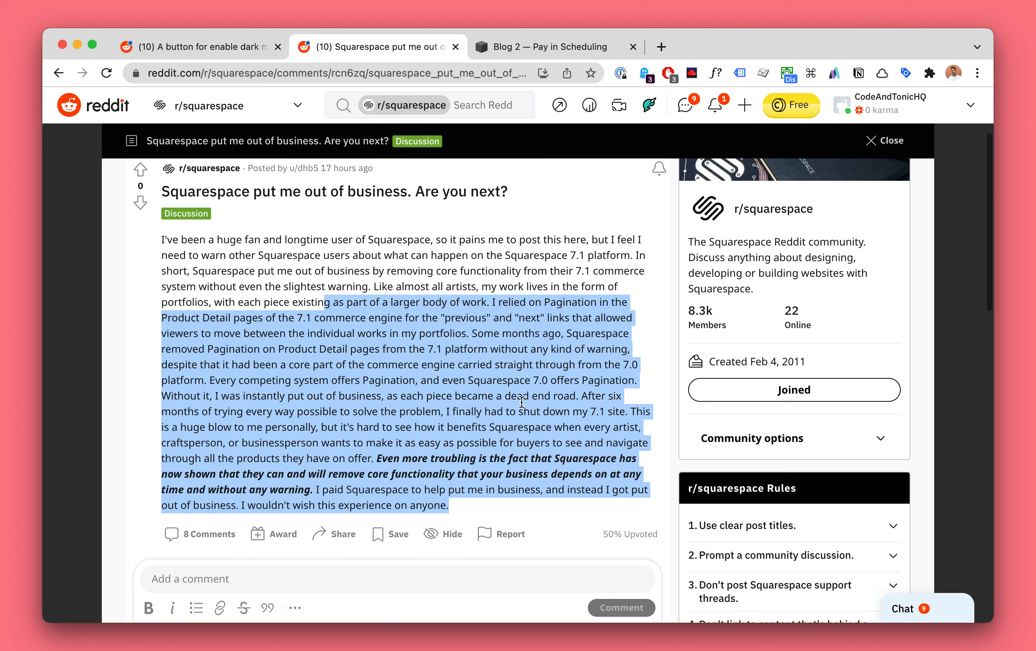
scroll(down, 3)
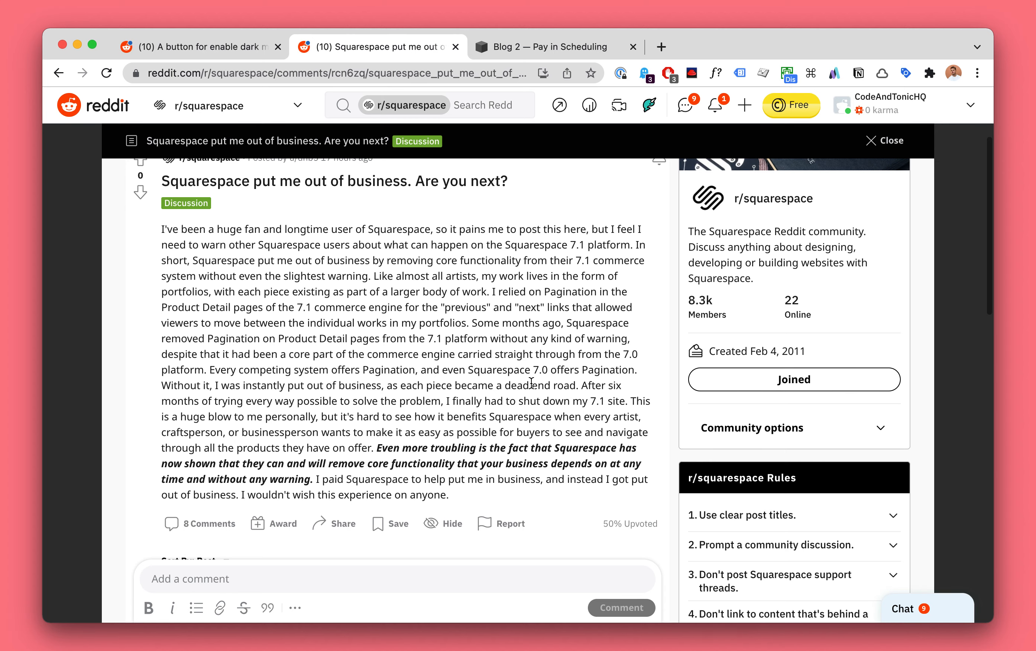
scroll(down, 3)
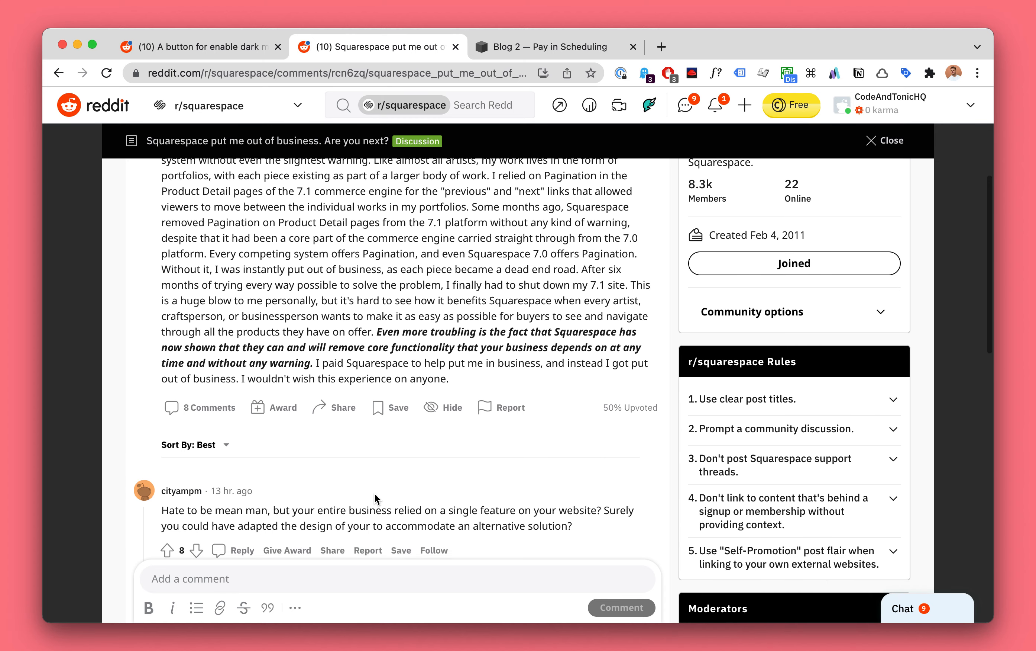
scroll(down, 3)
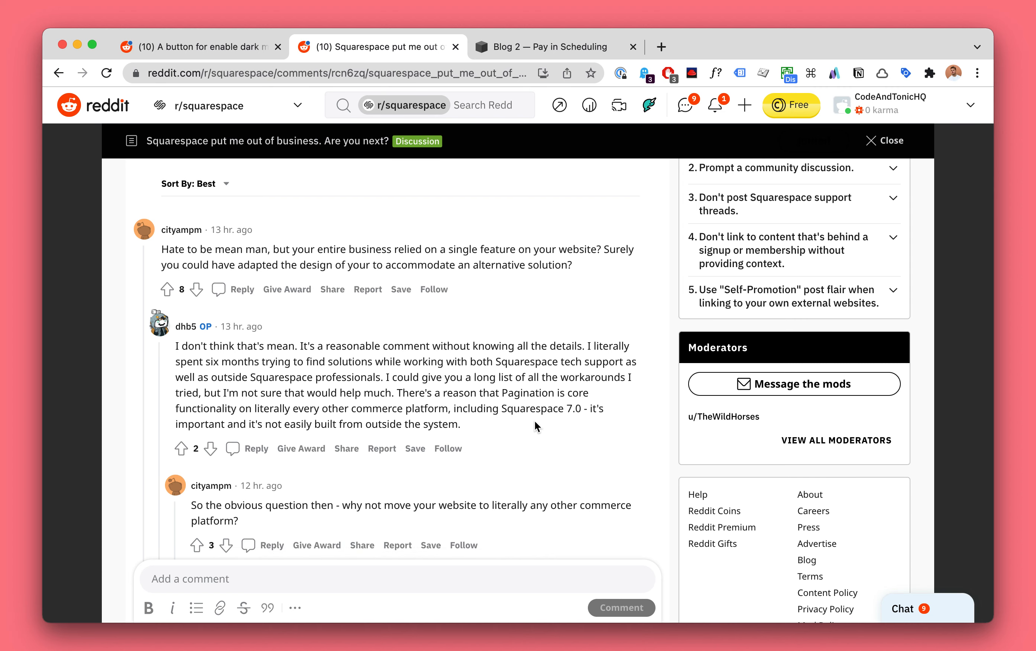
scroll(up, 3)
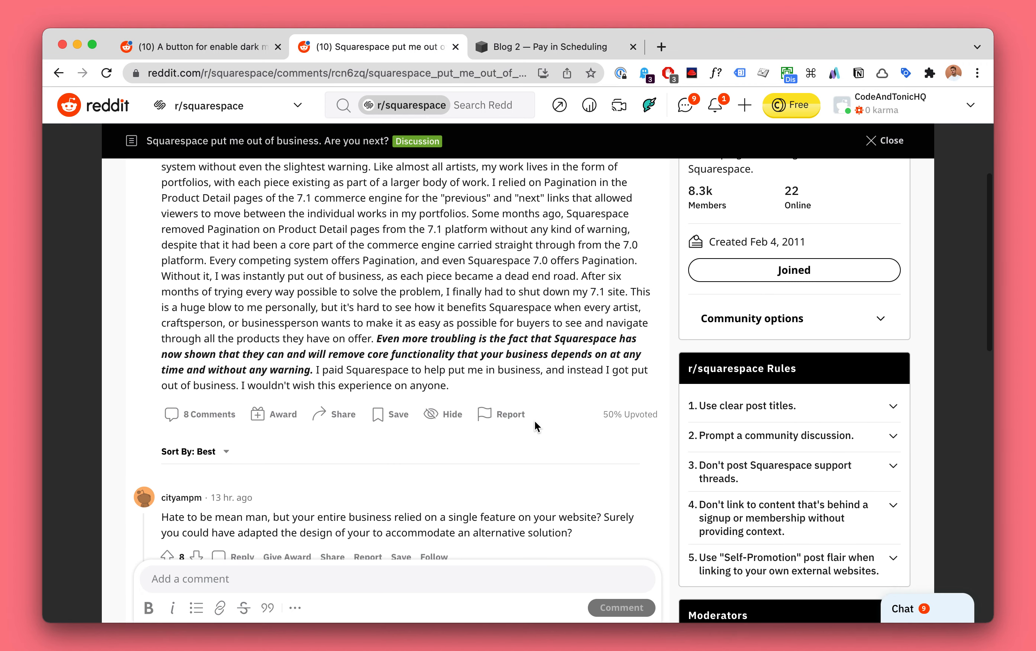
scroll(down, 3)
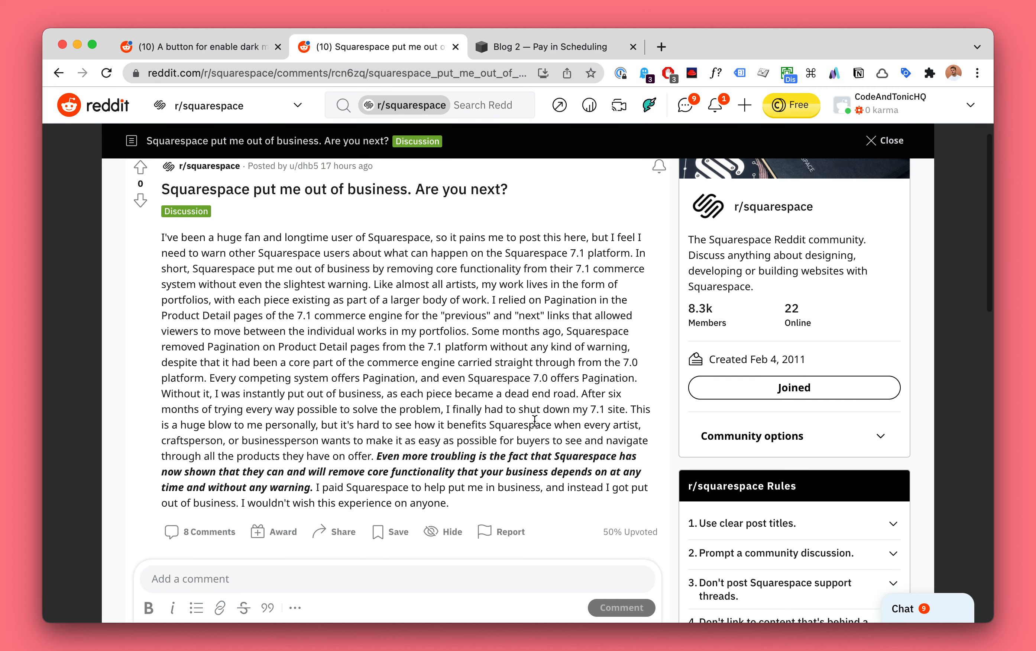
scroll(down, 3)
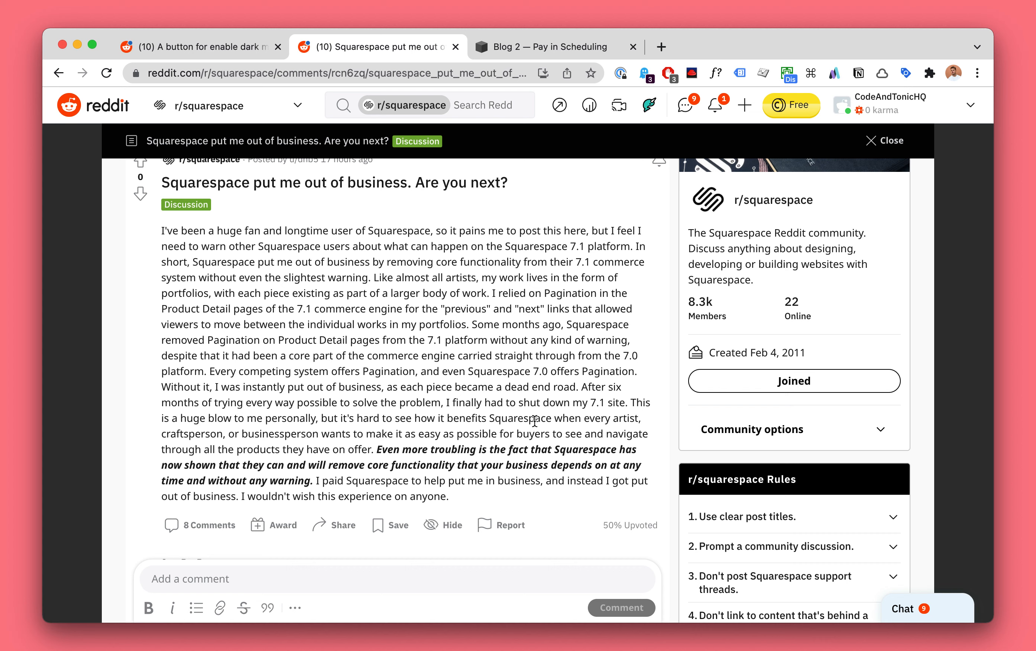
mouse_move(610, 345)
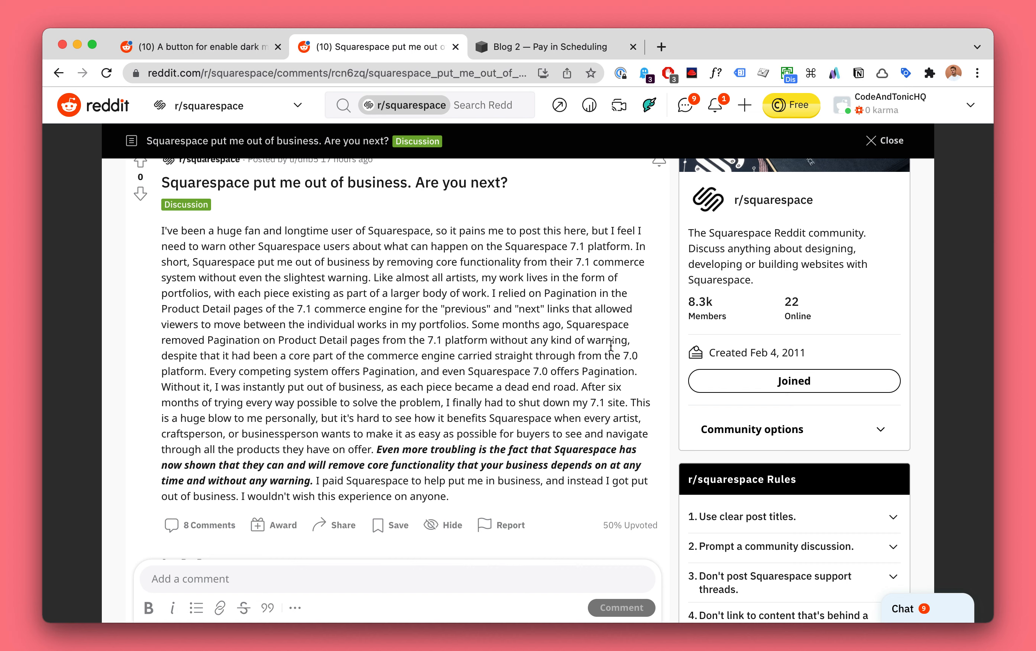
mouse_move(587, 247)
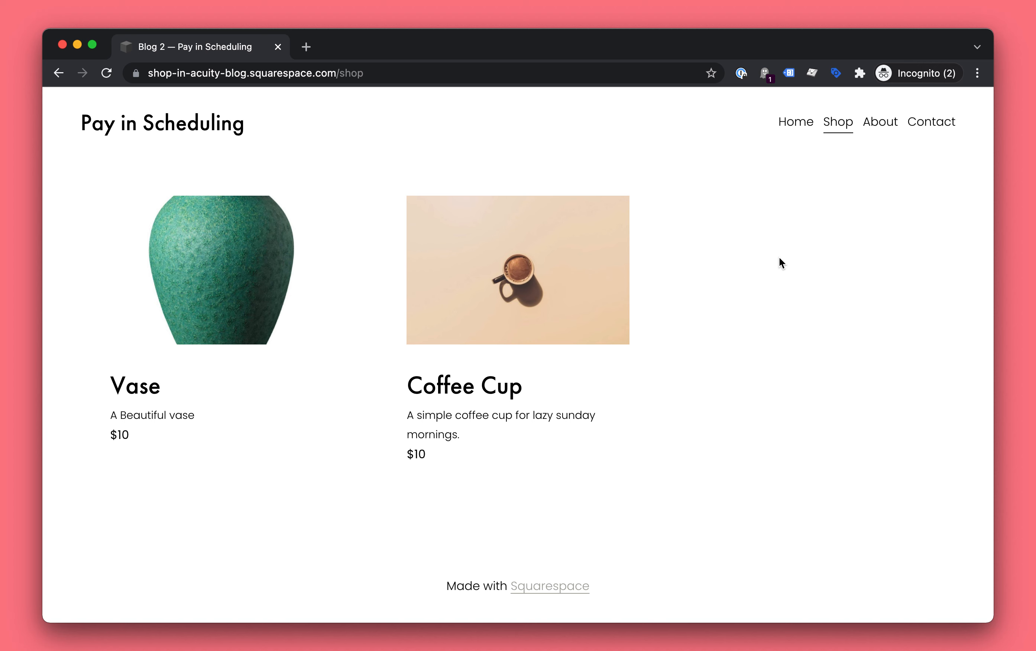
mouse_move(812, 141)
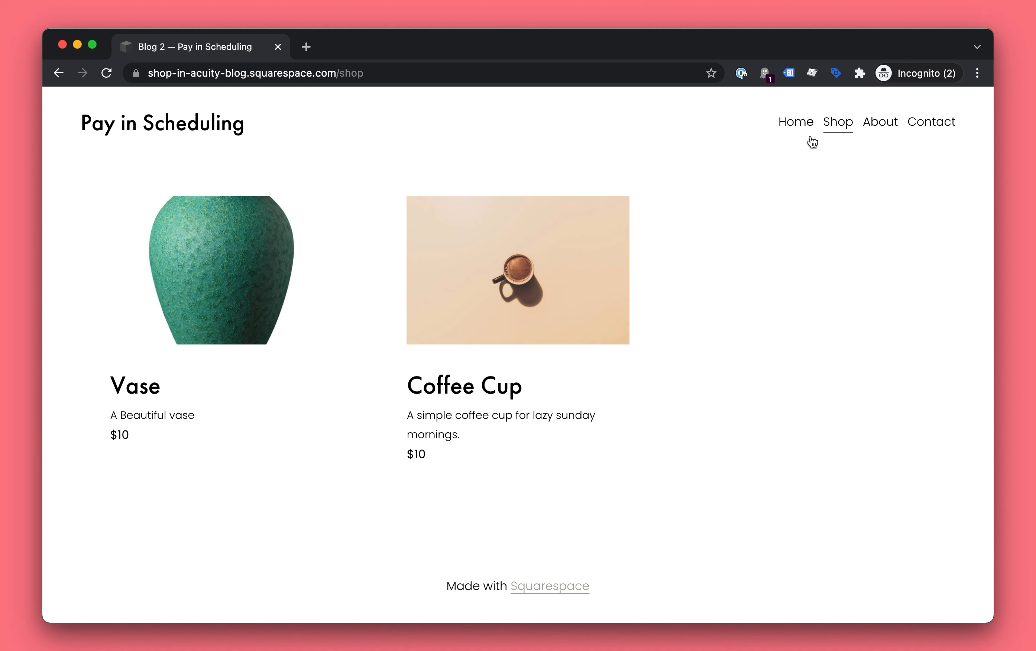
mouse_move(417, 143)
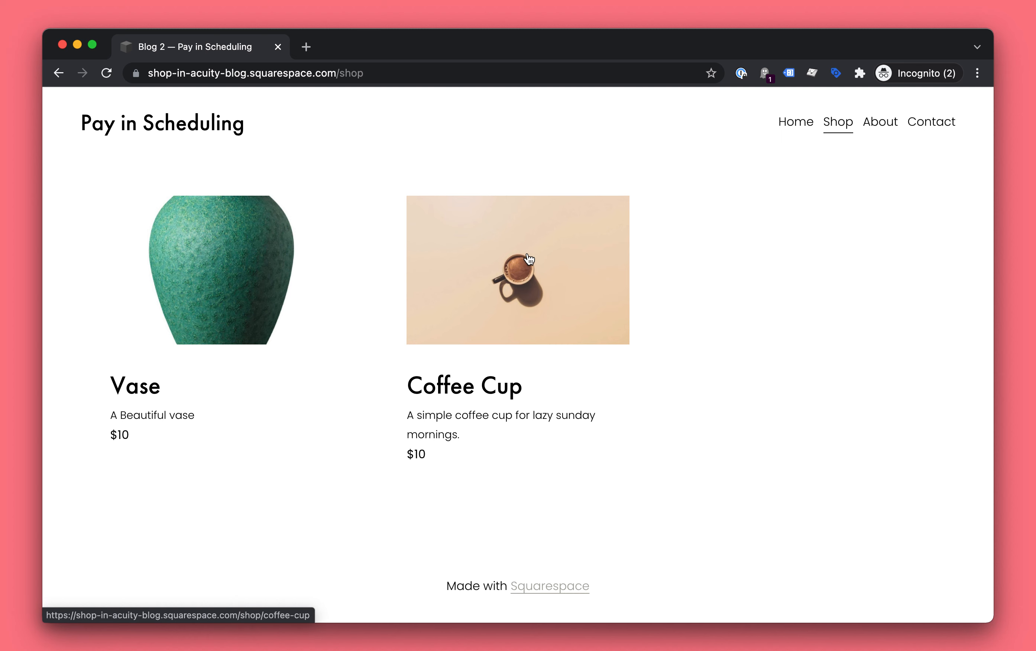
Open the Coffee Cup post, follow its previous link to Vase, then the next link back to Coffee Cup.
click(518, 269)
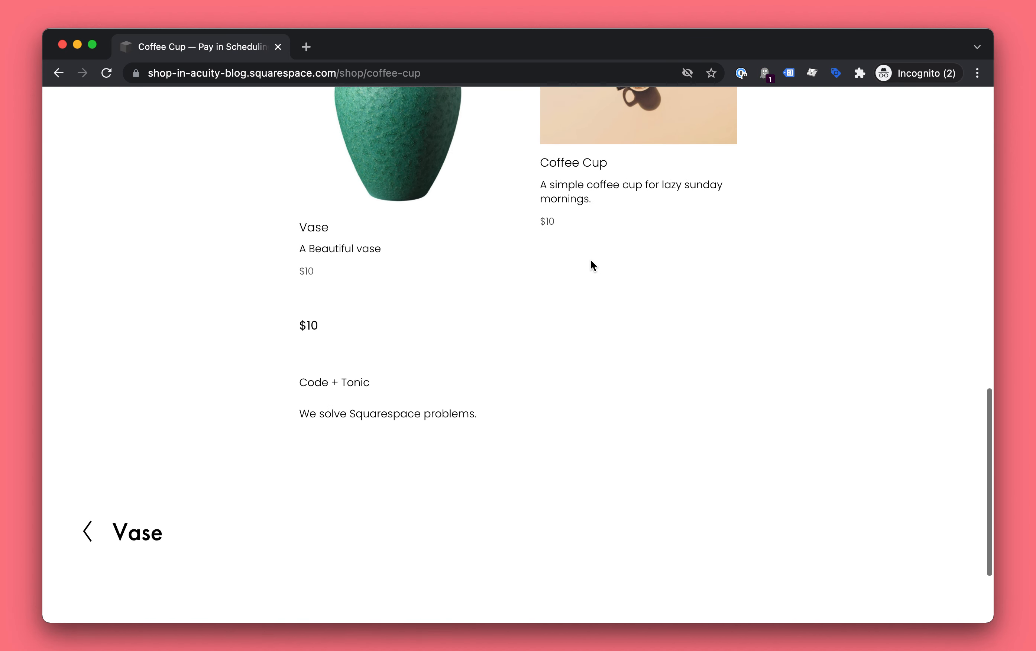
click(137, 459)
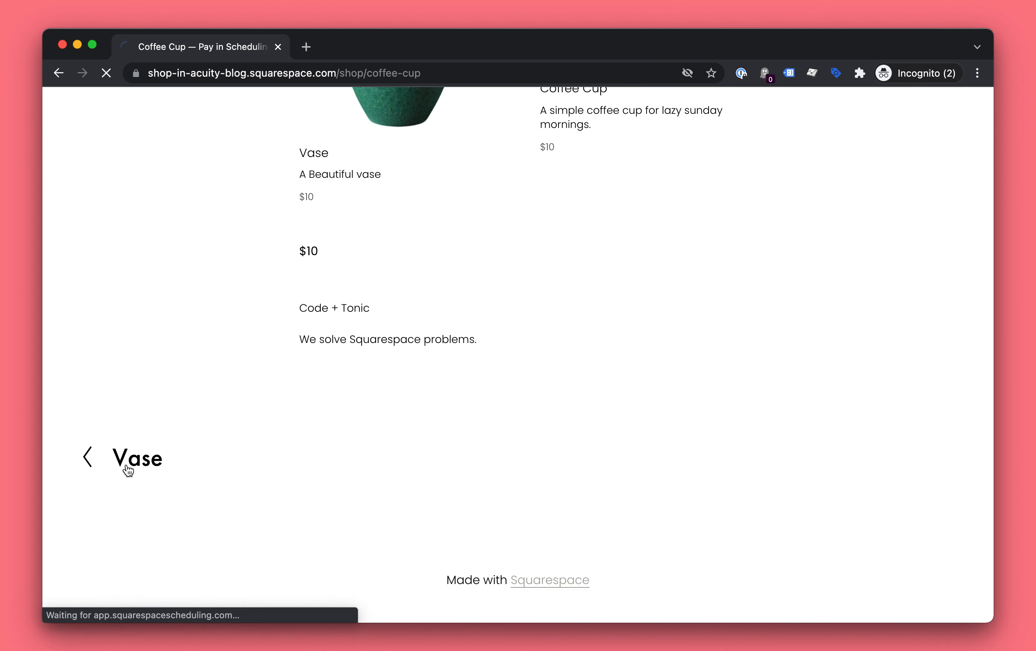
click(136, 459)
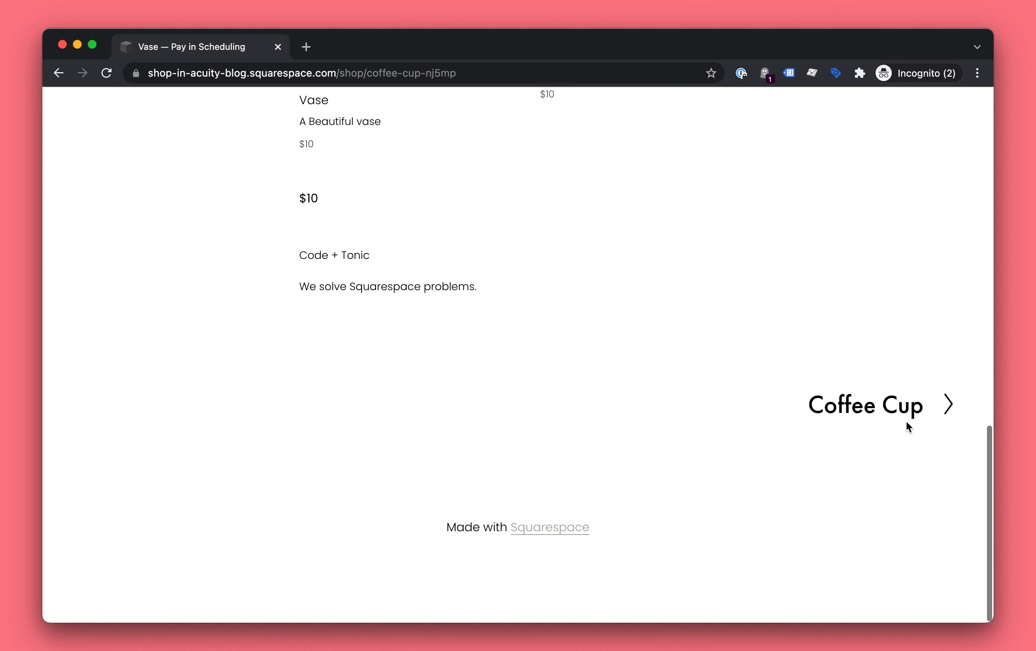
click(865, 404)
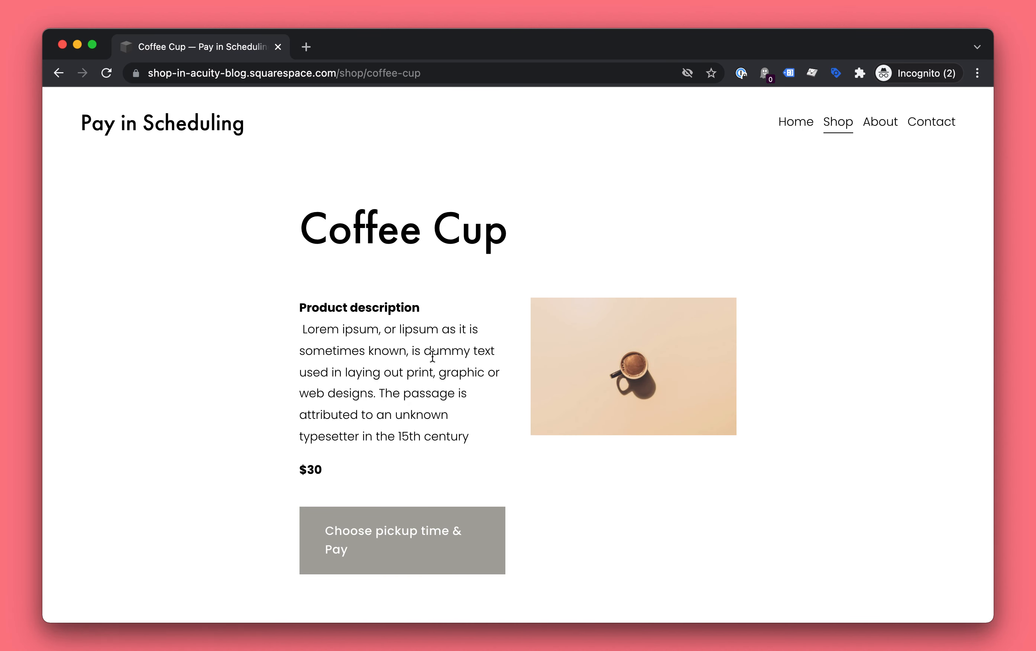
Scroll to the bottom of the Coffee Cup post and follow the previous link to Vase.
scroll(down, 3)
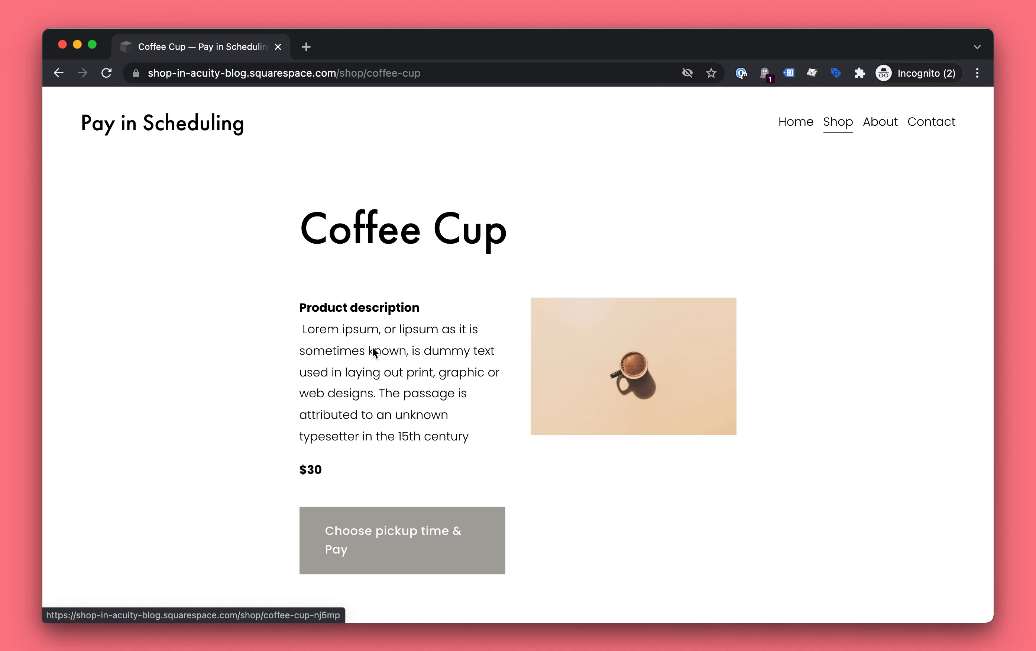
scroll(down, 3)
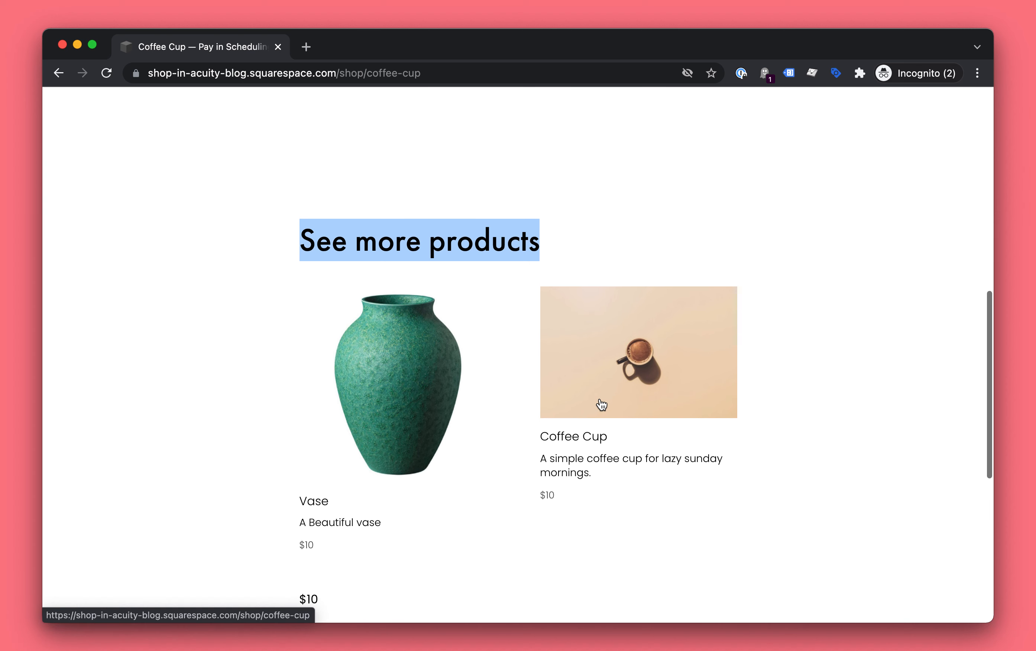
scroll(down, 3)
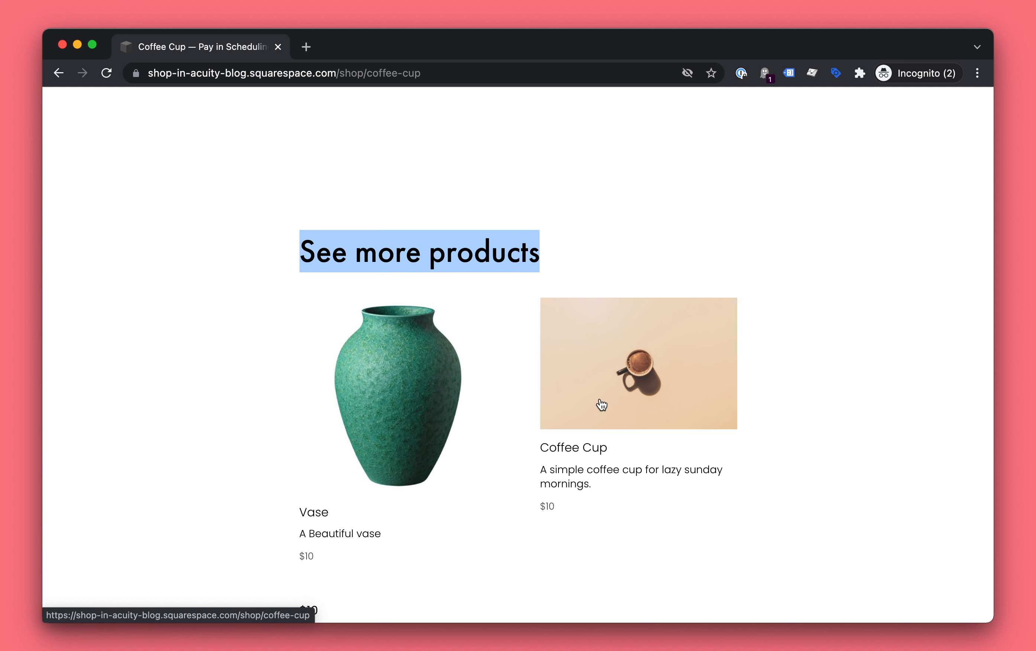
click(638, 362)
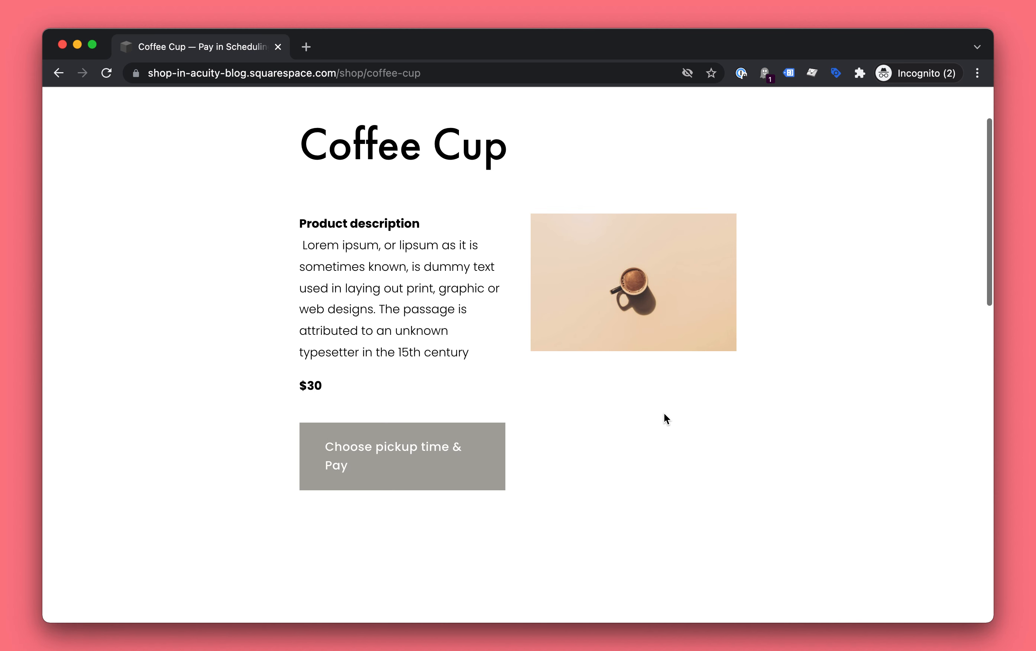
scroll(down, 3)
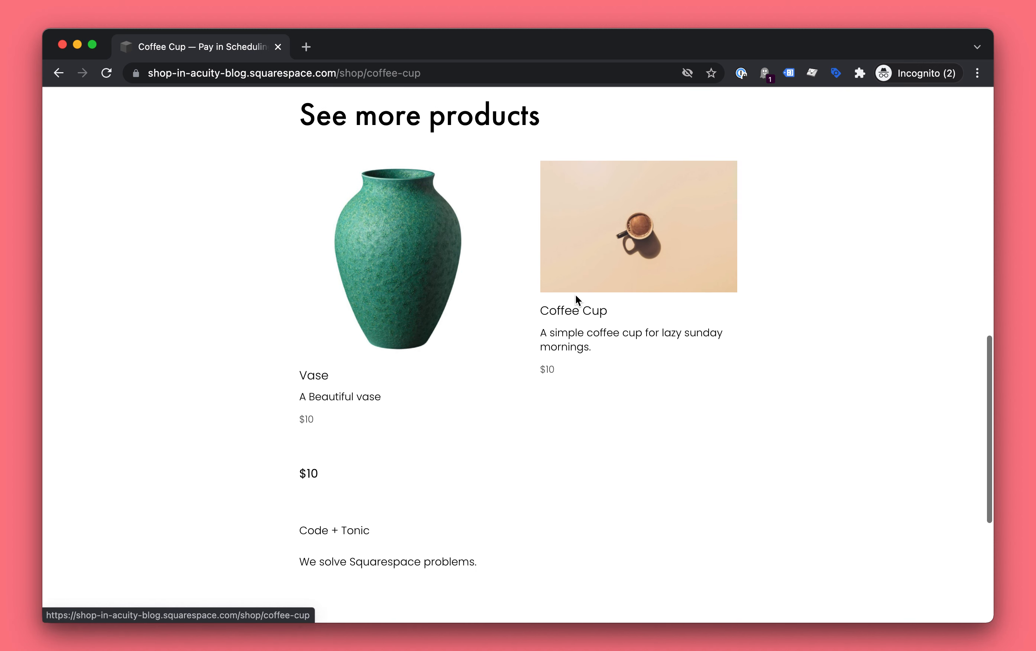
scroll(down, 3)
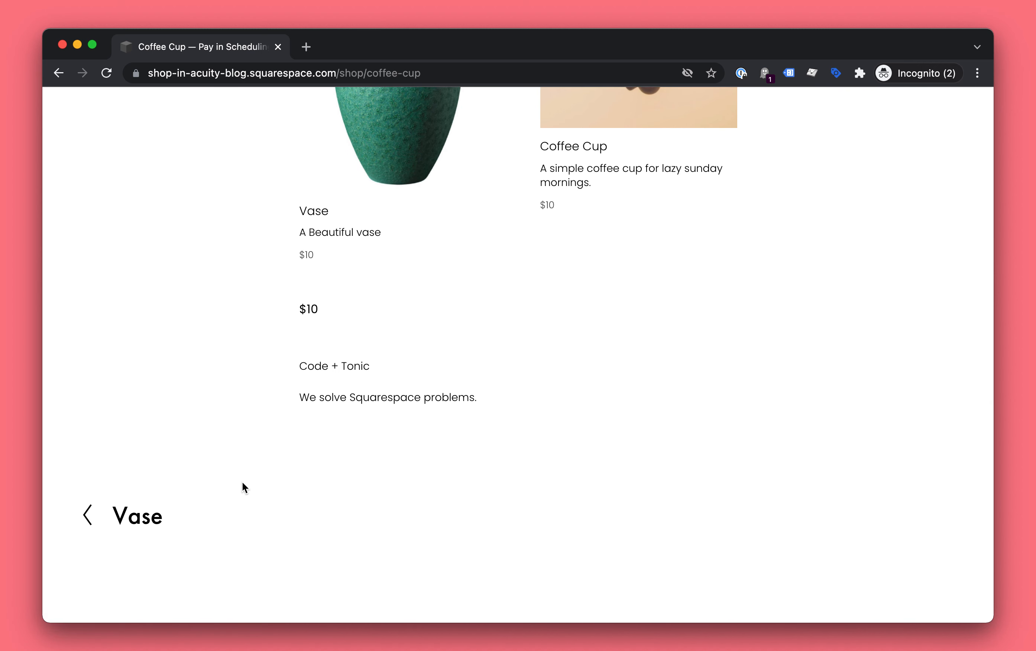
click(137, 516)
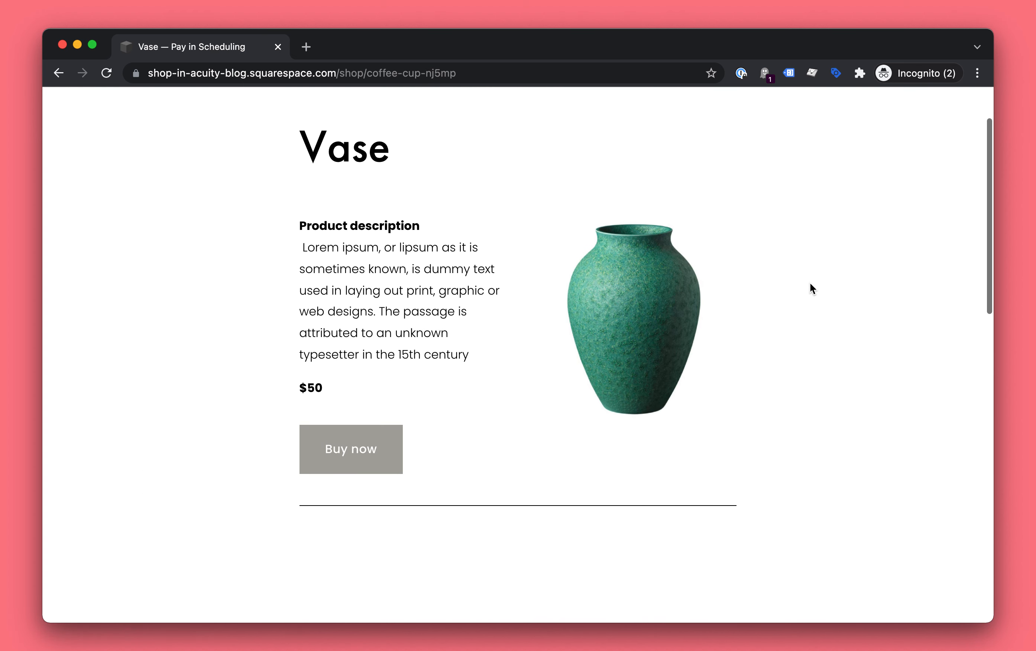
Scroll through the Vase post and return to the Shop listing via the site navigation.
scroll(down, 3)
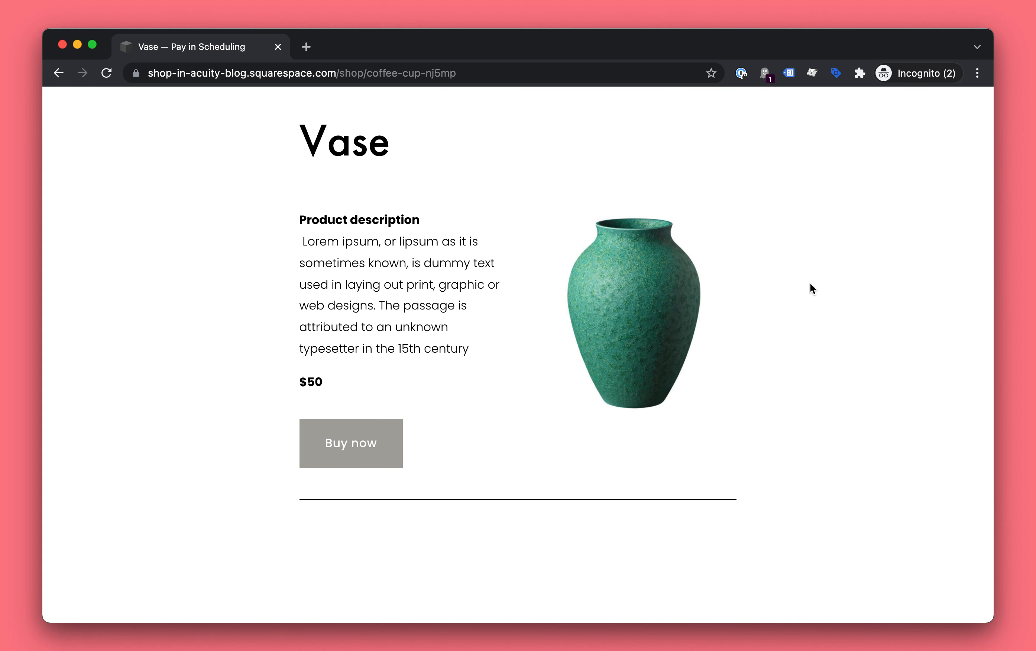
scroll(down, 3)
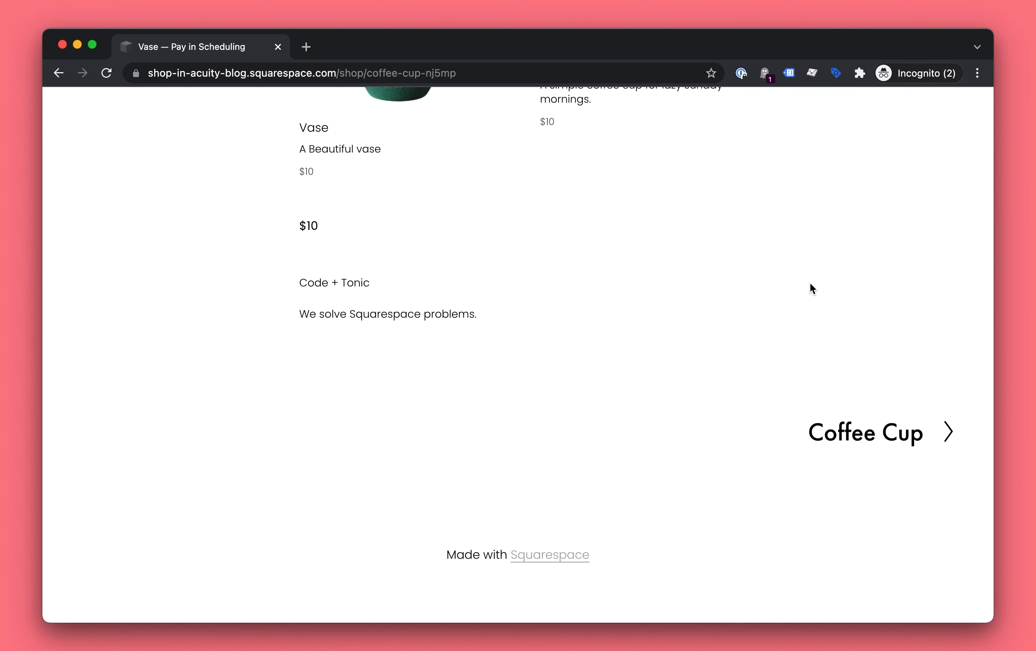
scroll(down, 3)
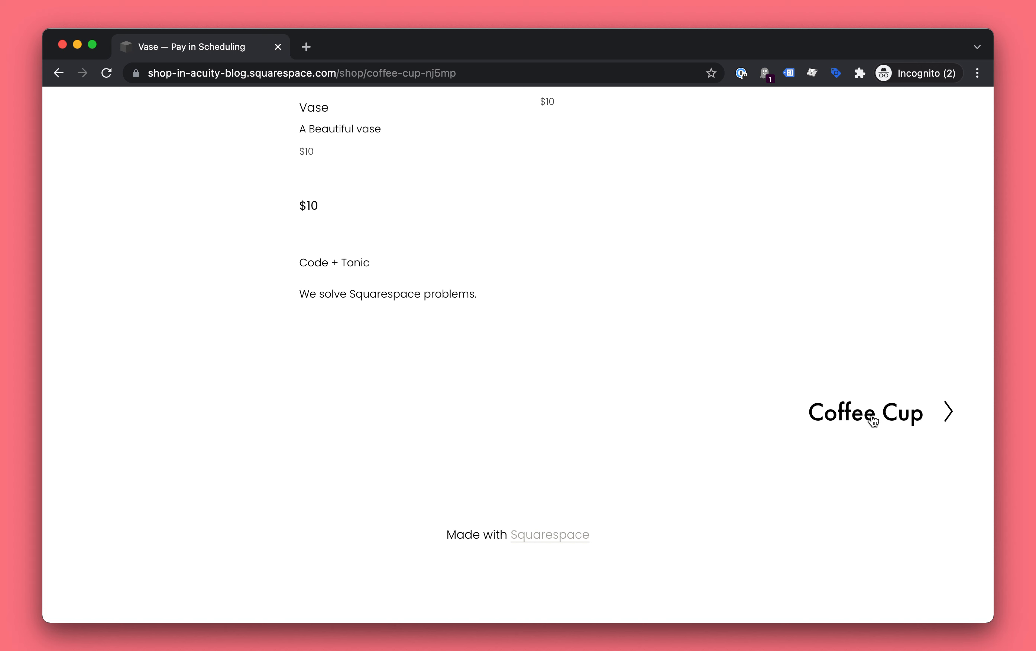
mouse_move(866, 412)
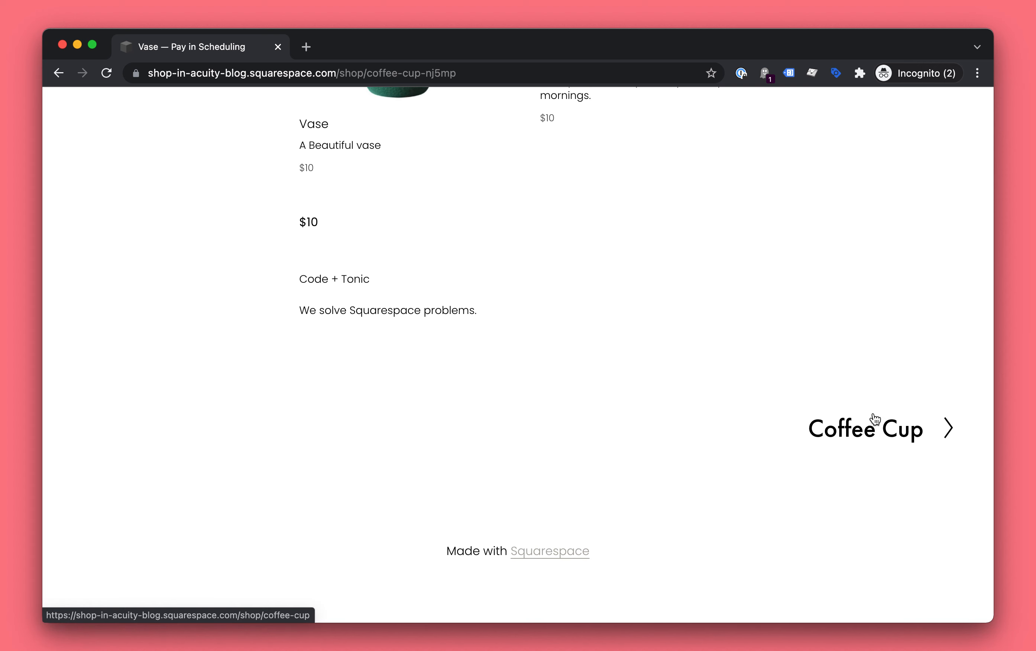
mouse_move(891, 324)
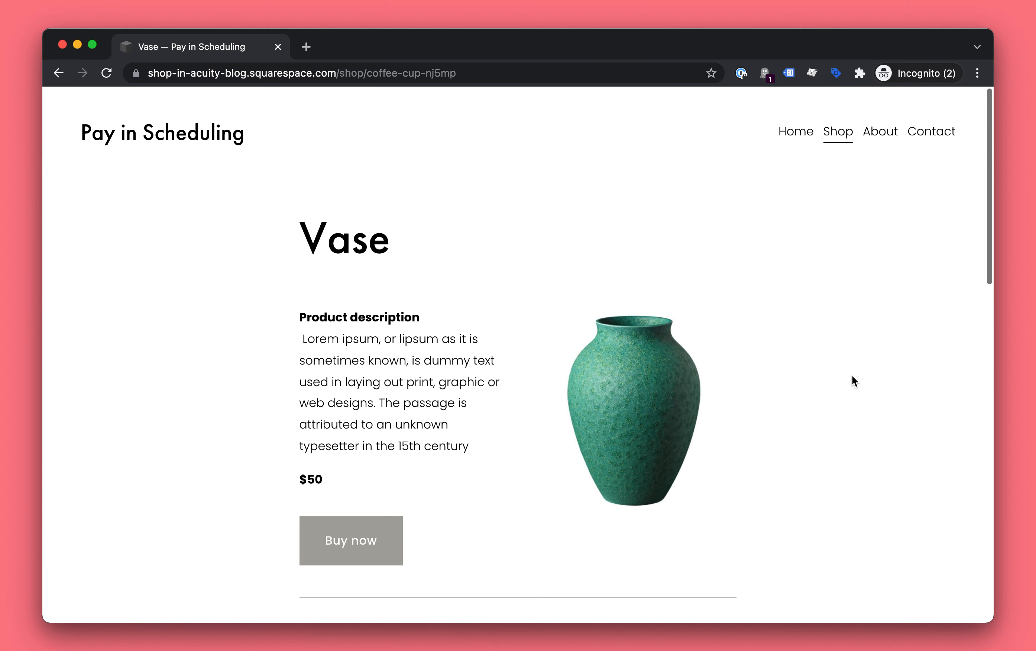
click(837, 130)
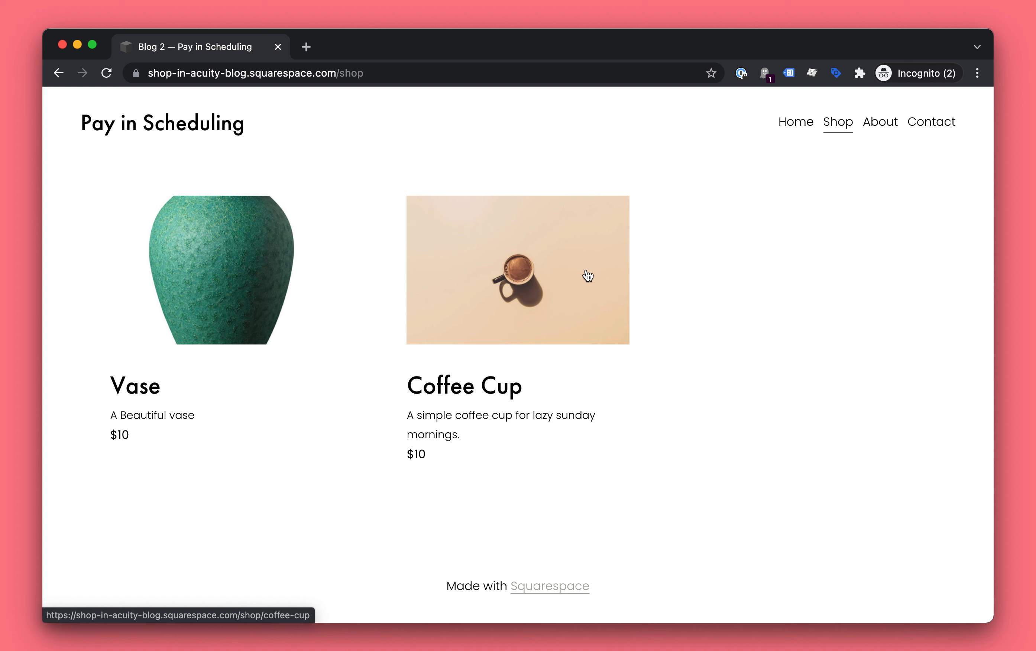
mouse_move(480, 470)
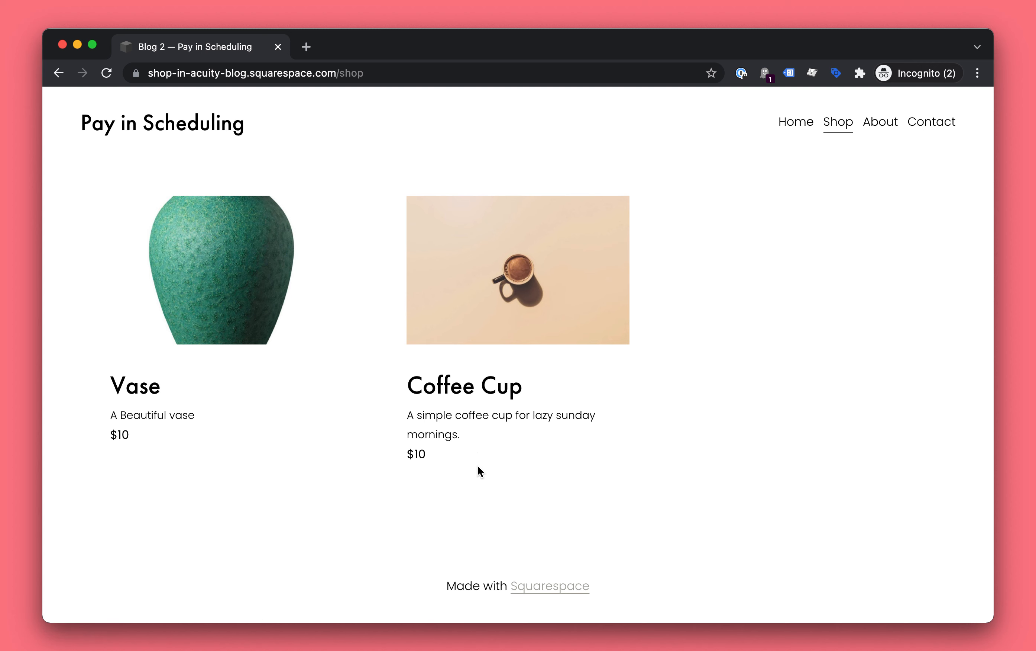
mouse_move(415, 466)
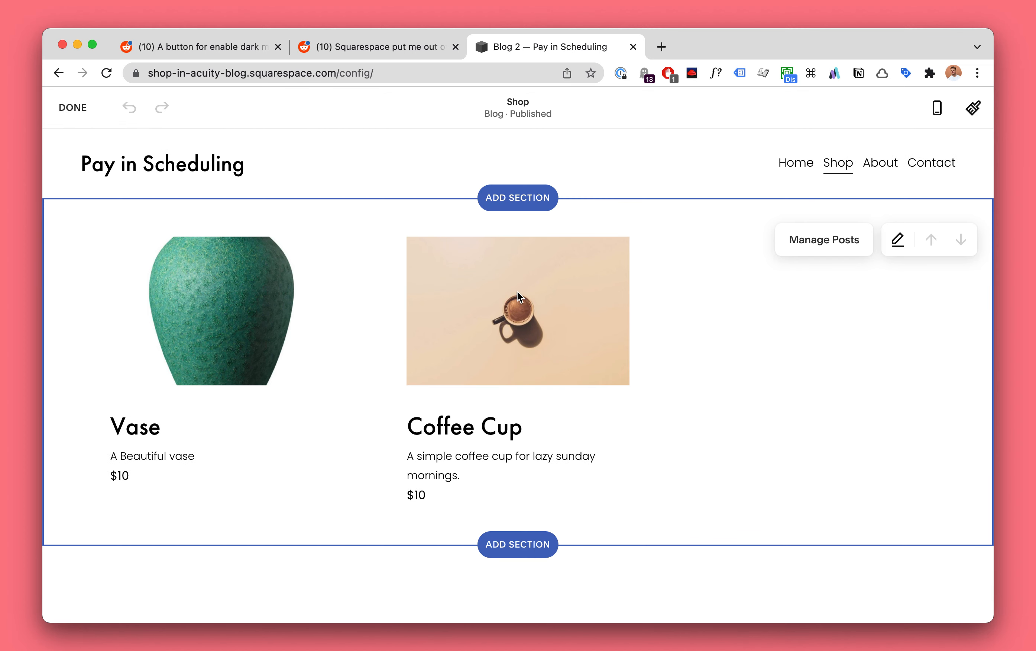
Open the Vase product post in the page editor.
click(73, 107)
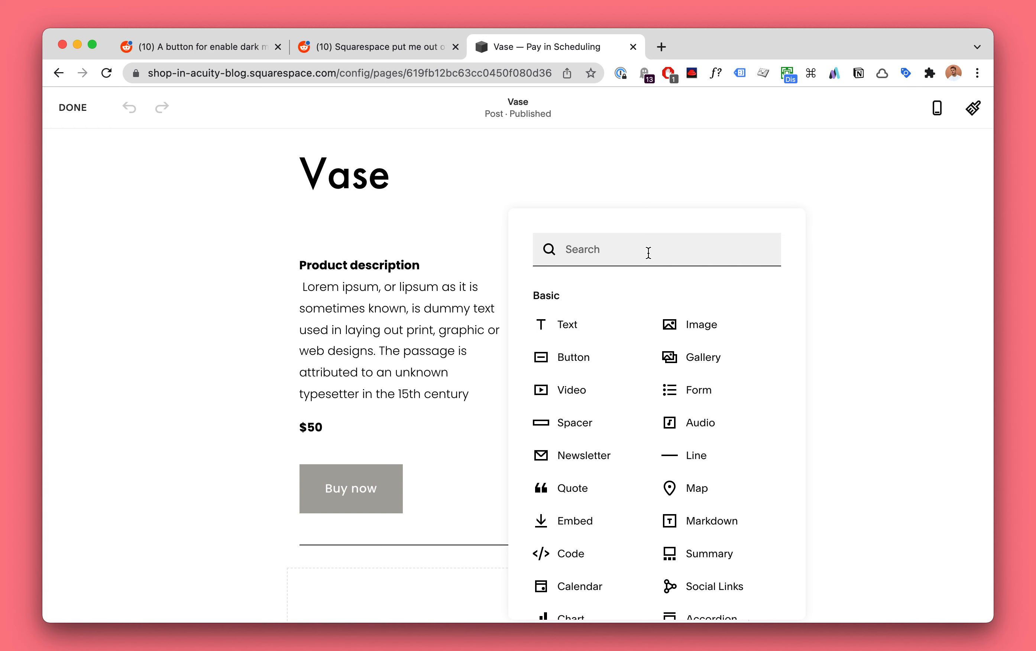
Insert a Product block with Image and Title hidden and the Add to Cart Button shown.
text(prod)
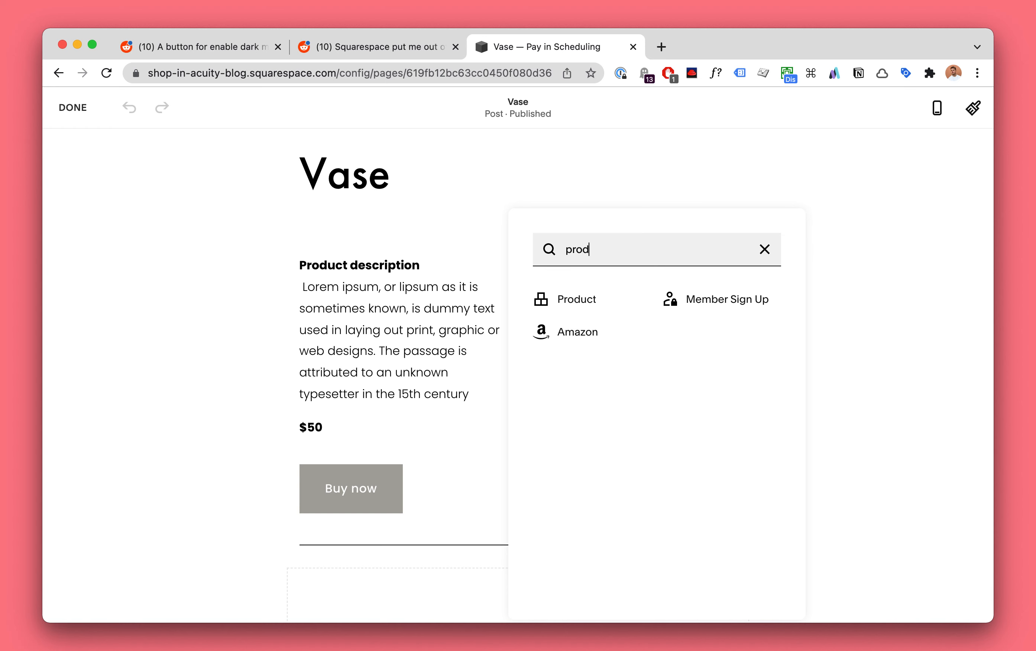
click(576, 298)
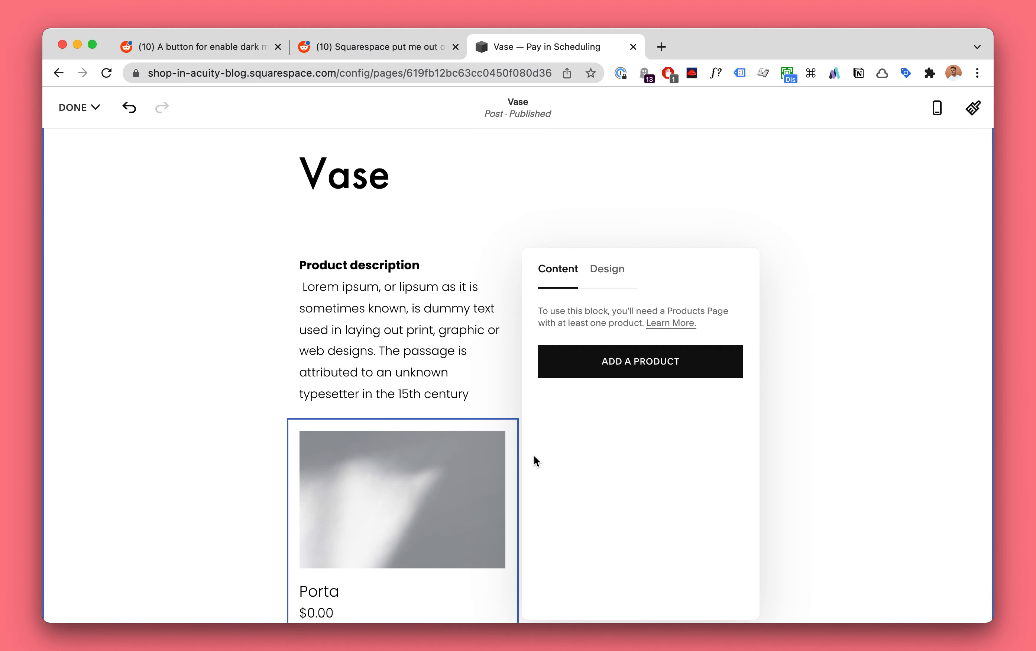
click(605, 269)
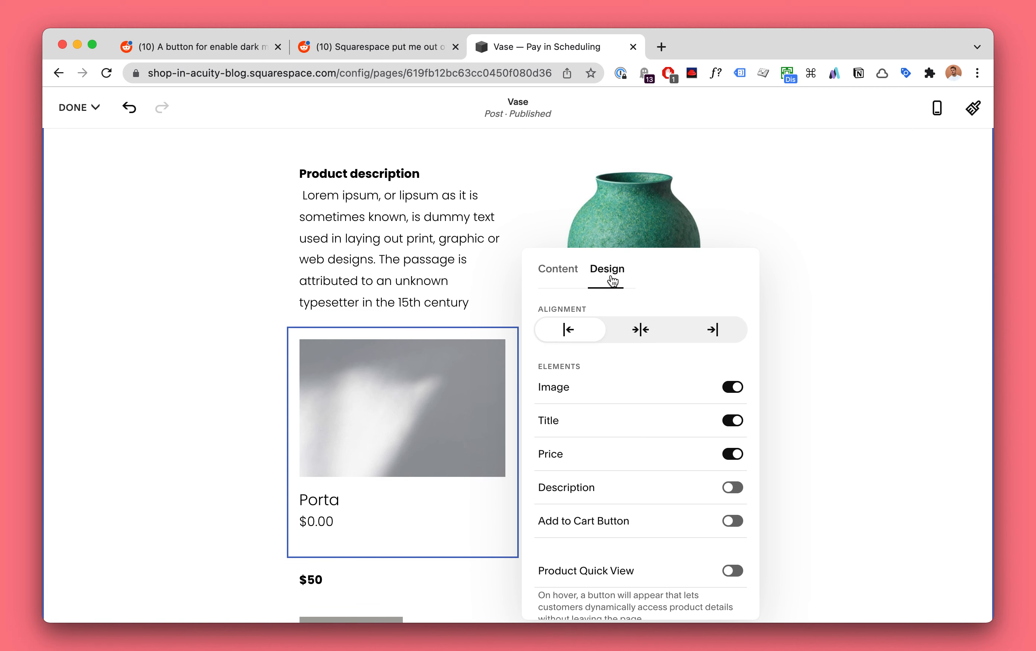
click(731, 386)
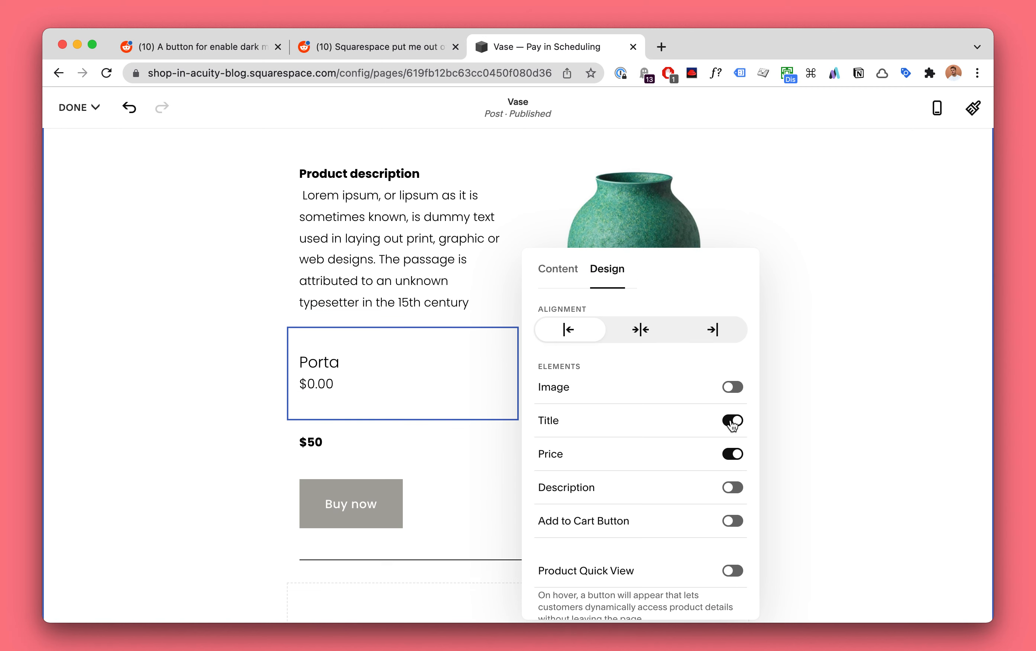
click(733, 420)
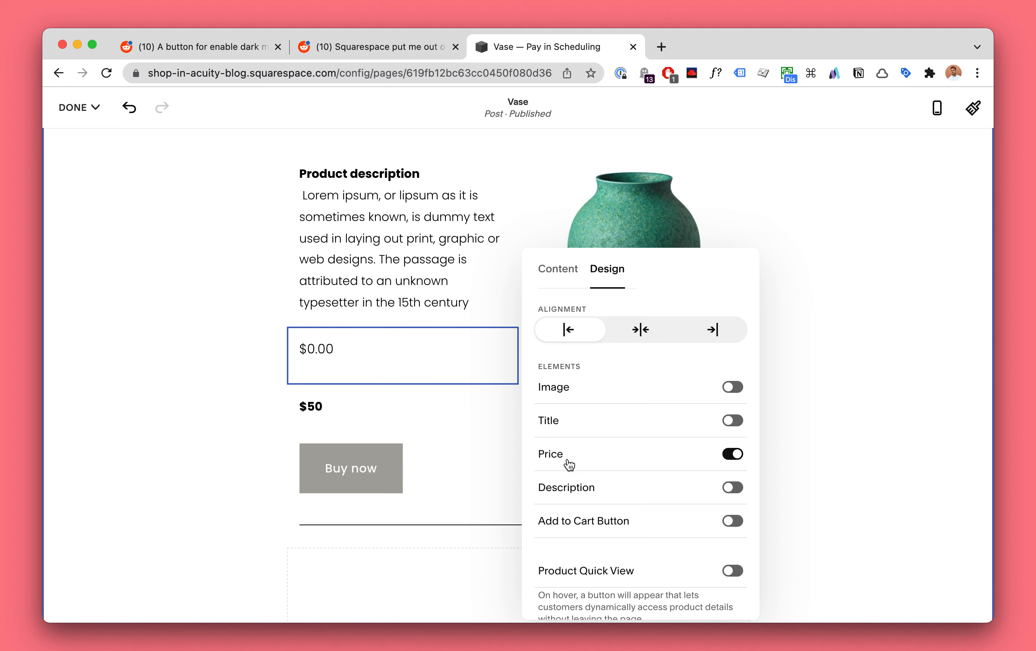
click(732, 520)
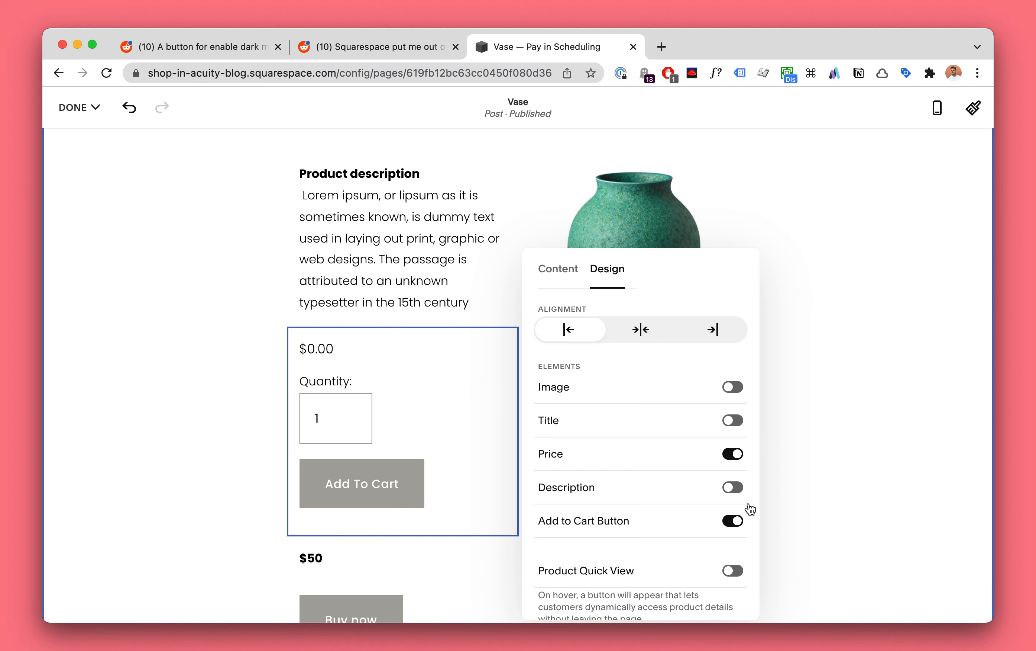
mouse_move(423, 436)
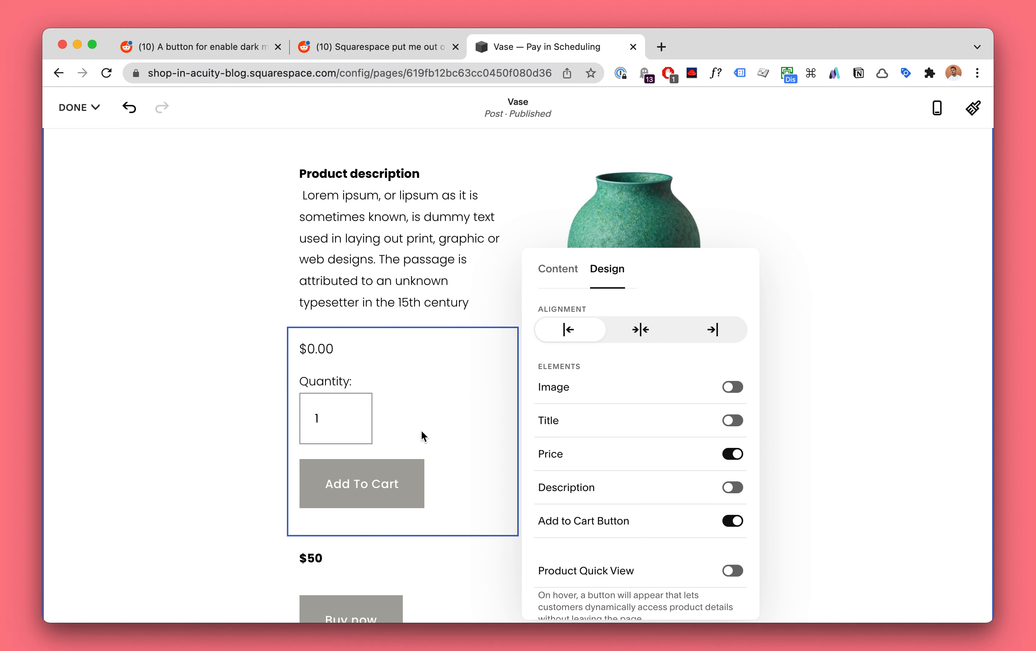
Save the Vase post, return to Pages, and dismiss the Store page dialog after opening it.
click(73, 107)
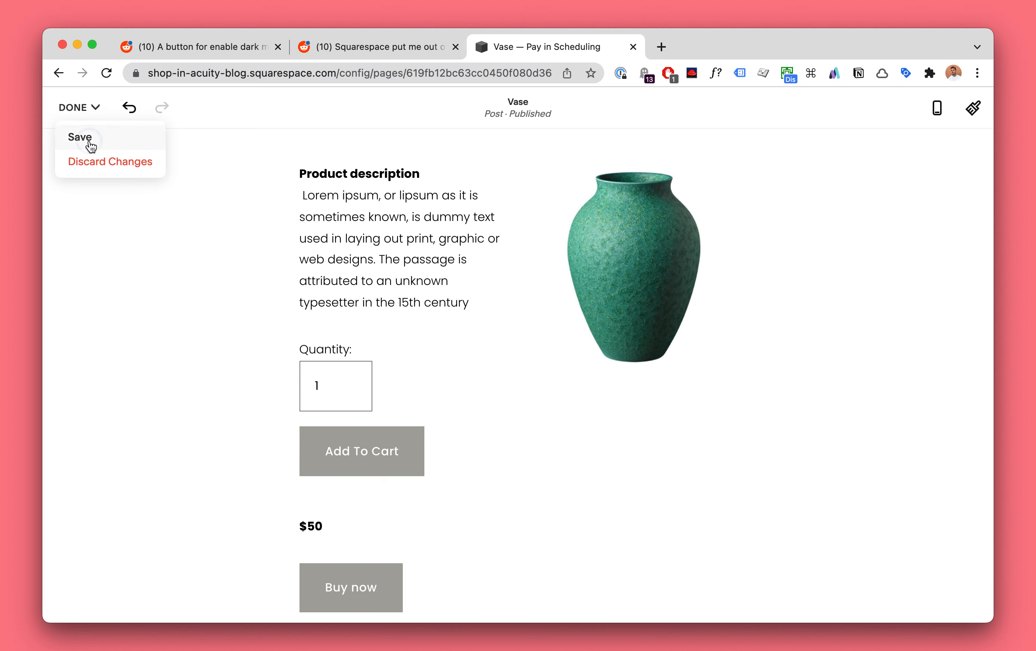
click(80, 137)
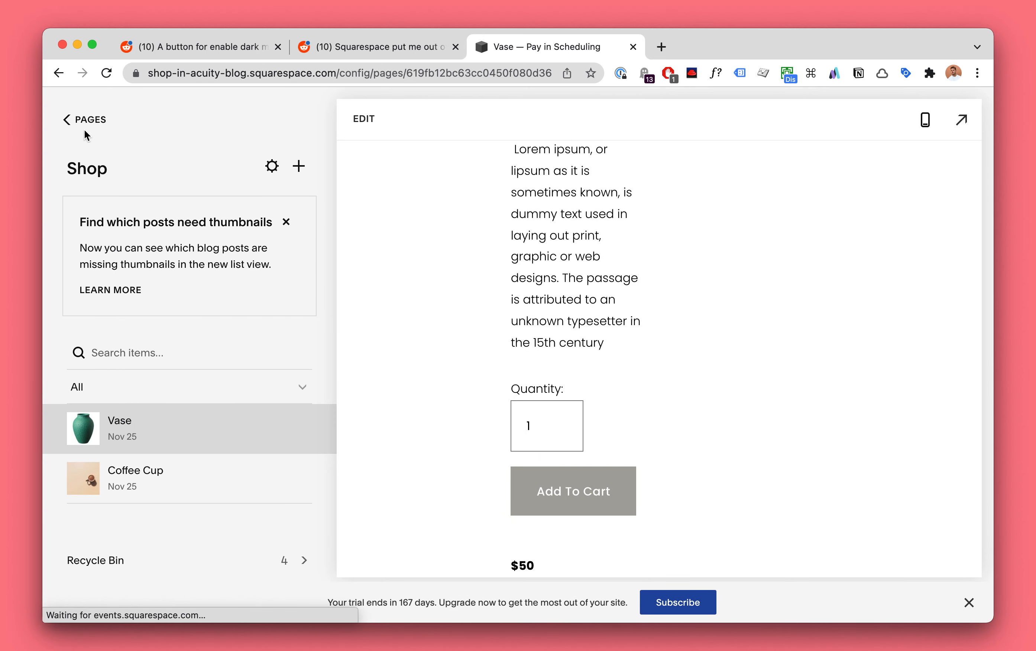
click(84, 120)
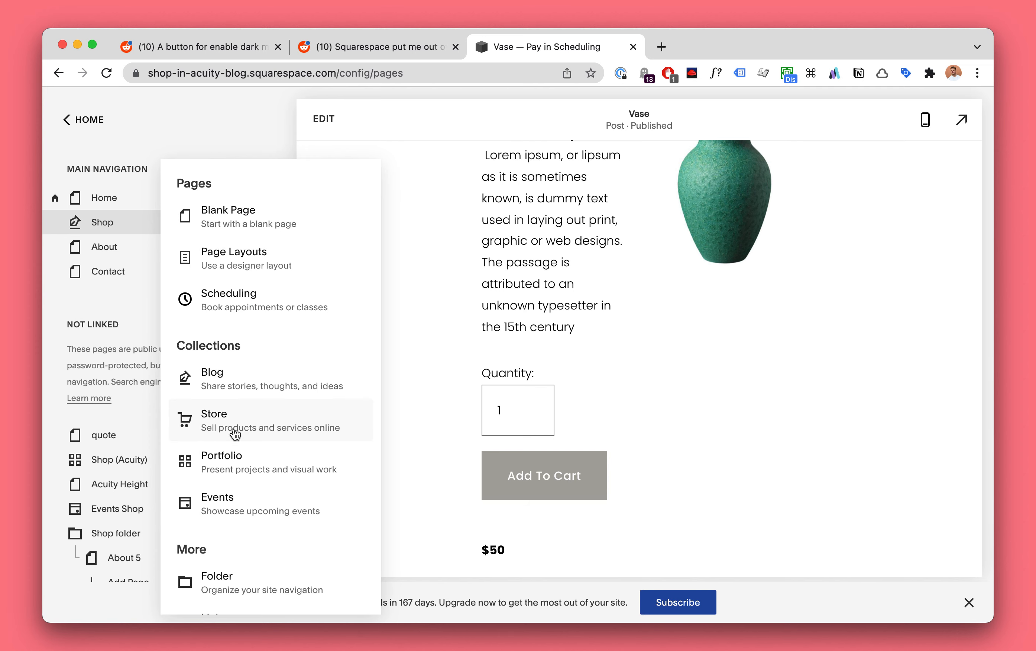
click(213, 421)
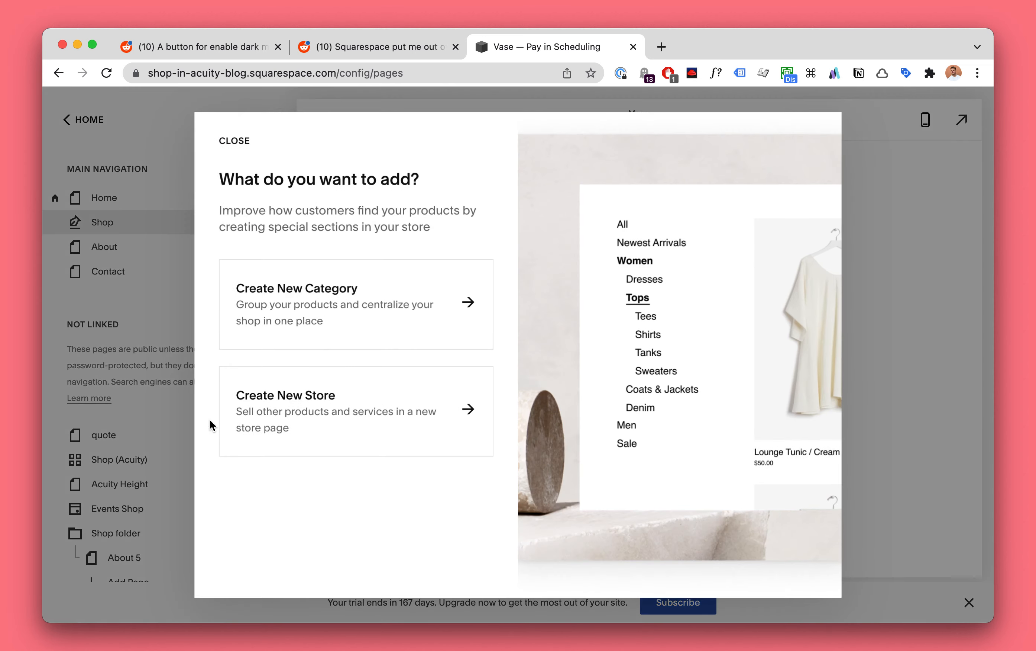
click(234, 140)
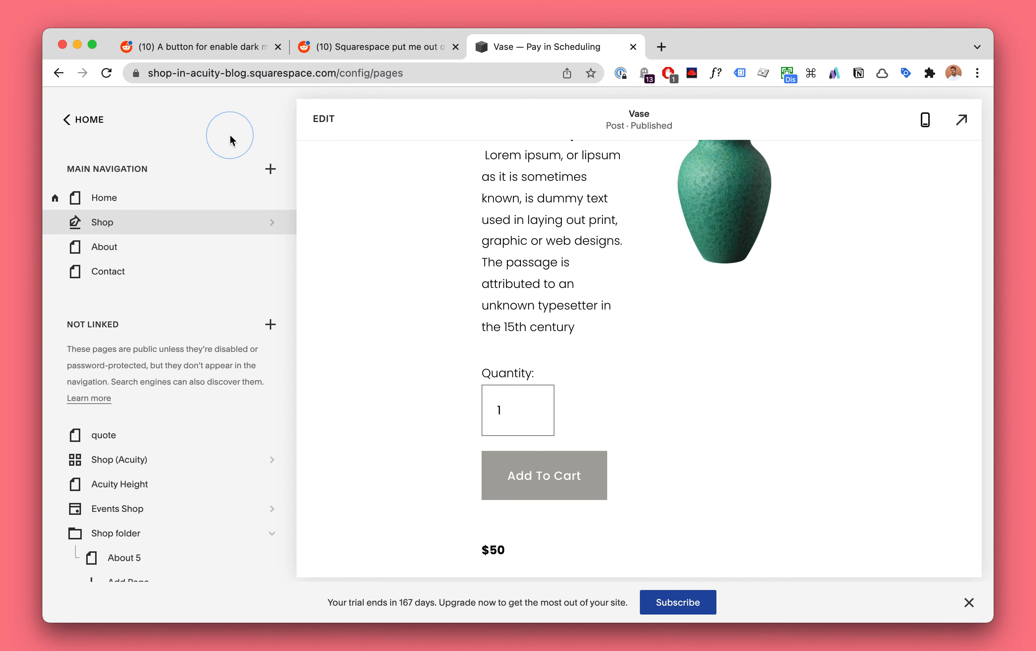